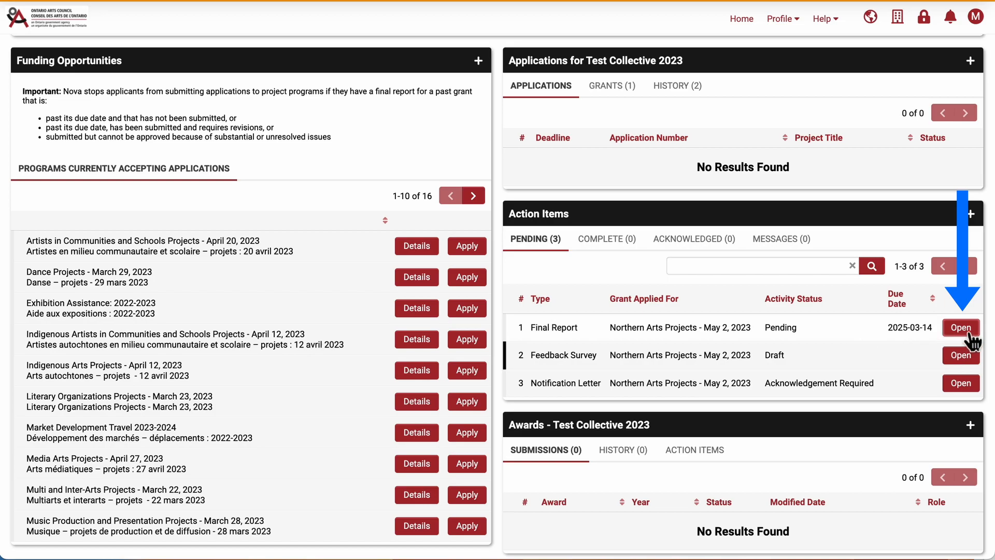
Open the pending Final Report for Northern Arts Projects – May 2, 2023 from Action Items
{"action": "left_click", "coordinate": [959, 328]}
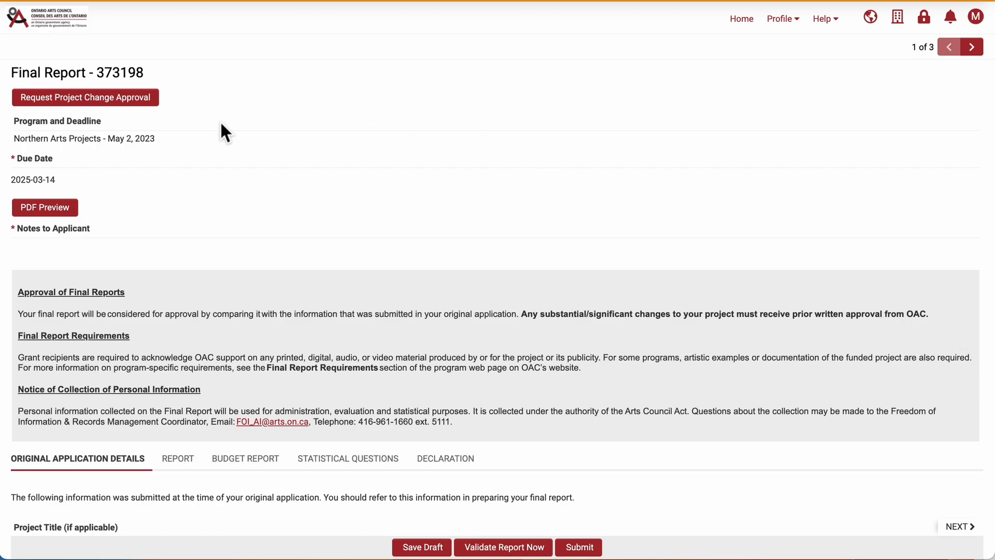
{"action": "mouse_move", "coordinate": [215, 129]}
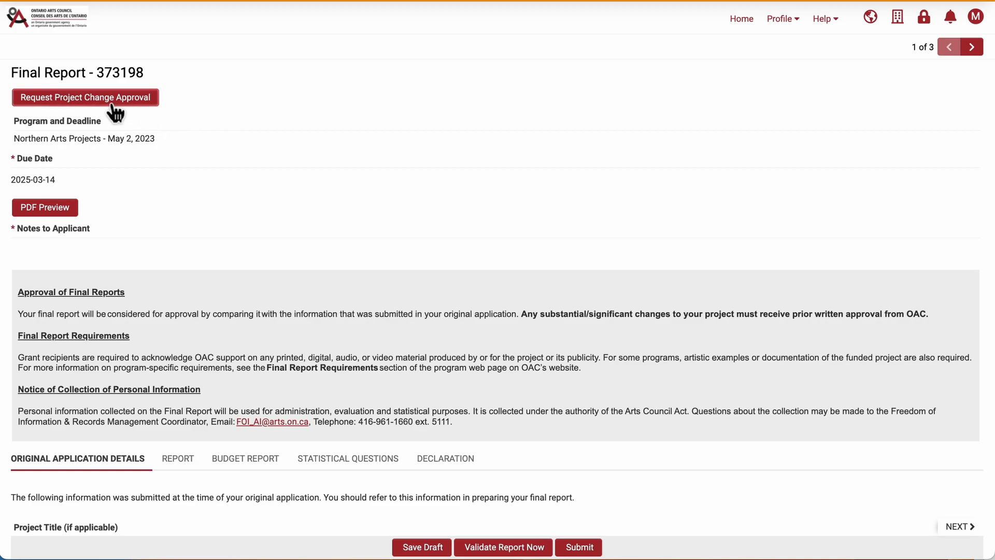
Start a project change request with category 'I want to request approval of a change to my project'
{"action": "left_click", "coordinate": [85, 97]}
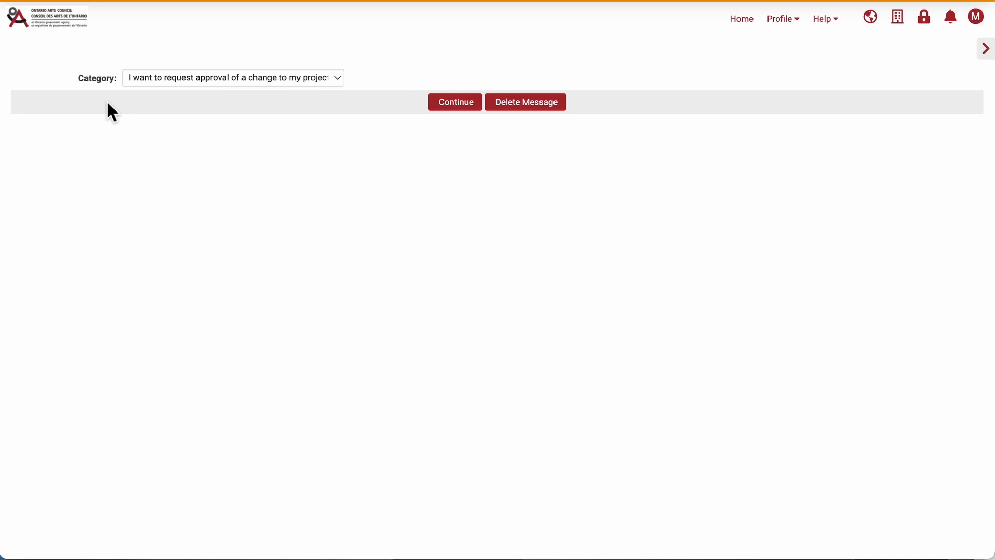
{"action": "left_click", "coordinate": [232, 78]}
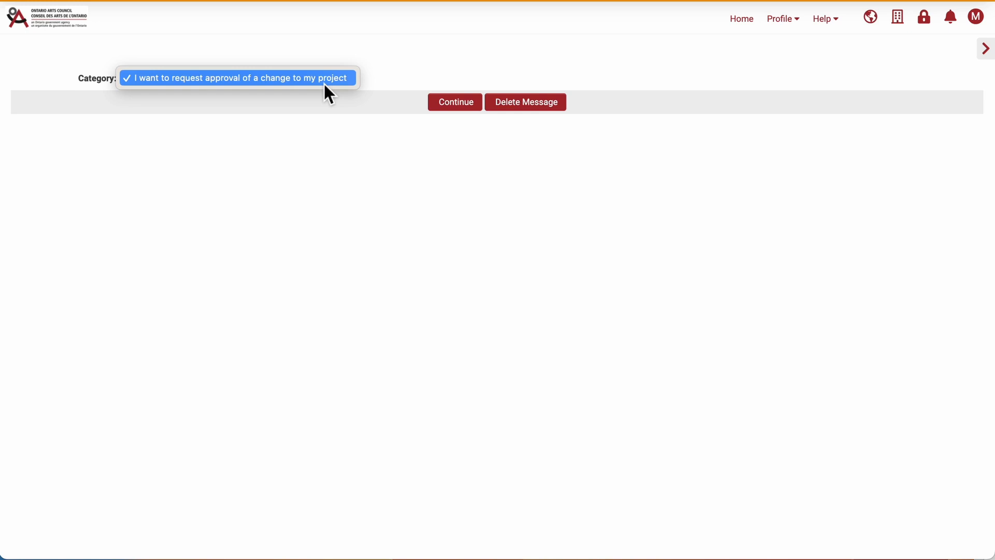
{"action": "left_click", "coordinate": [237, 77]}
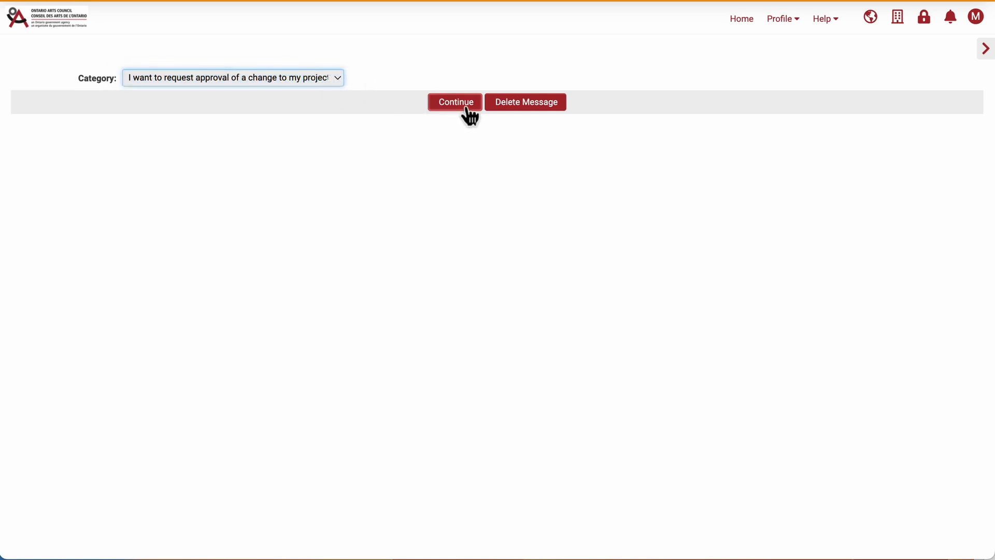
{"action": "left_click", "coordinate": [455, 102]}
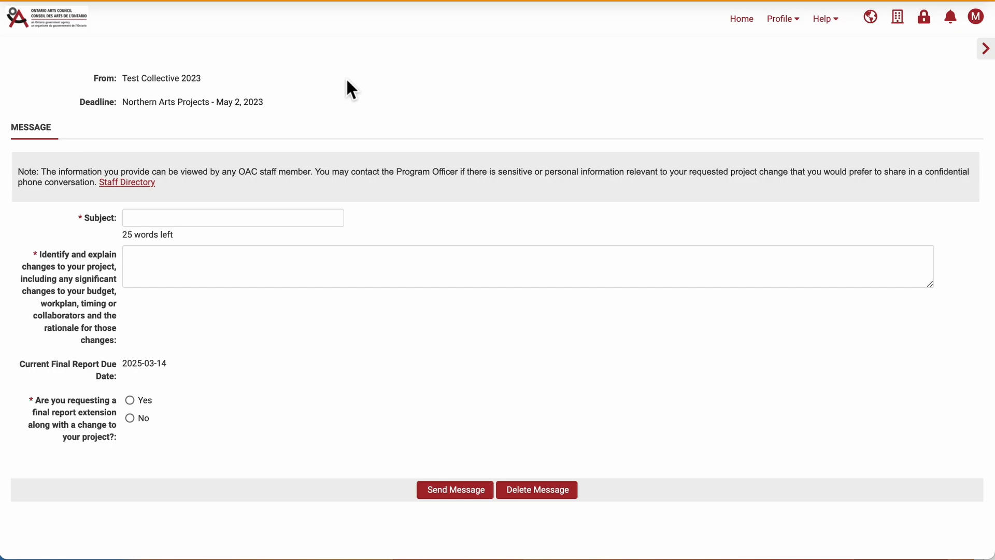
Enter subject 'Project location and date change', explain the Spring venue delay, and request a report extension
{"action": "type", "text": "Project locat"}
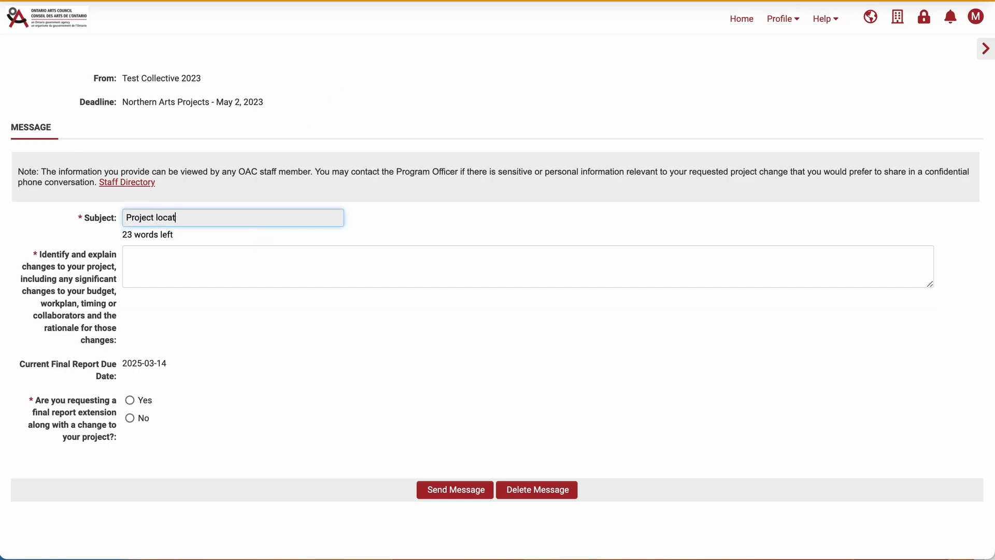
{"action": "type", "text": "Our collective found a bigger venue with accessible washrooms to do our event. However,"}
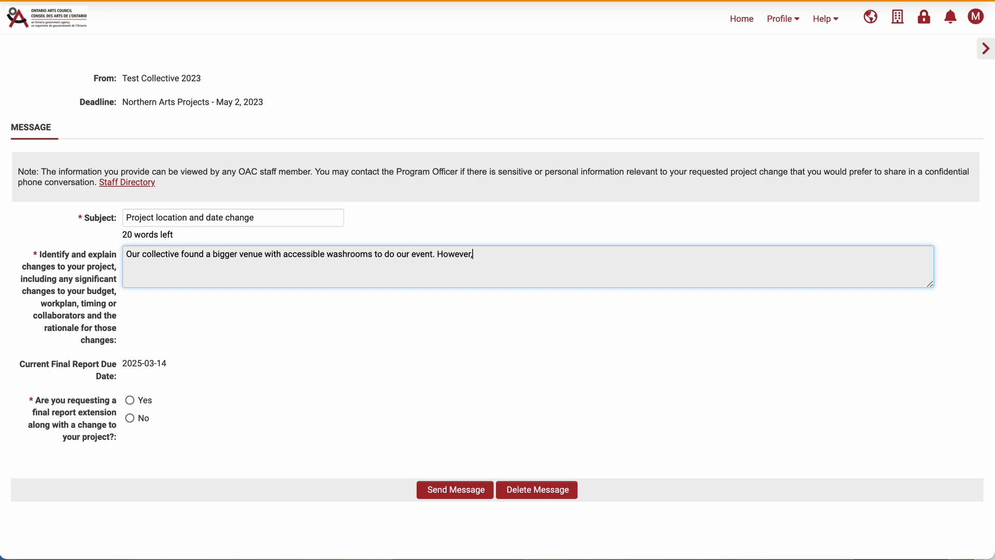
{"action": "type", "text": "the venue is not available until later"}
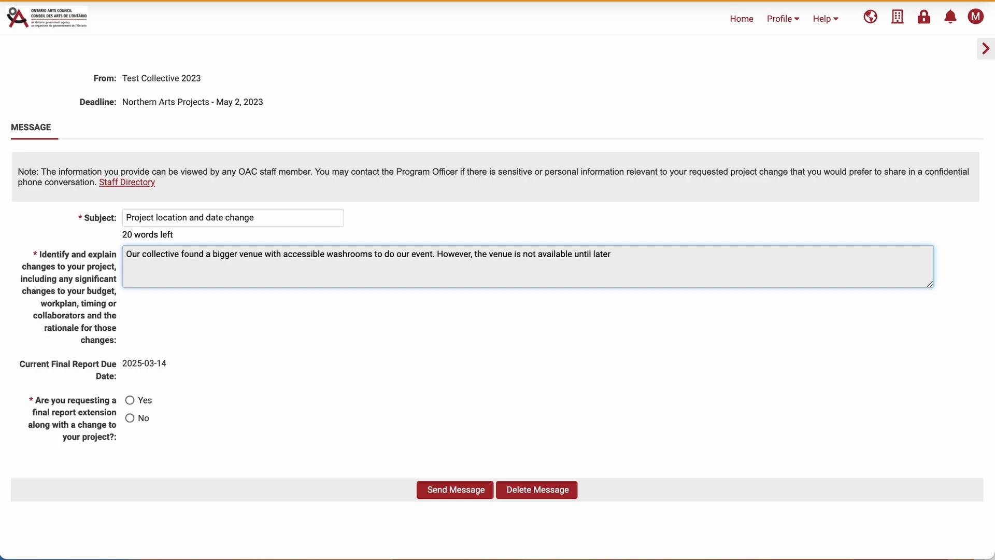
{"action": "type", "text": "in the Spring, so we have to push"}
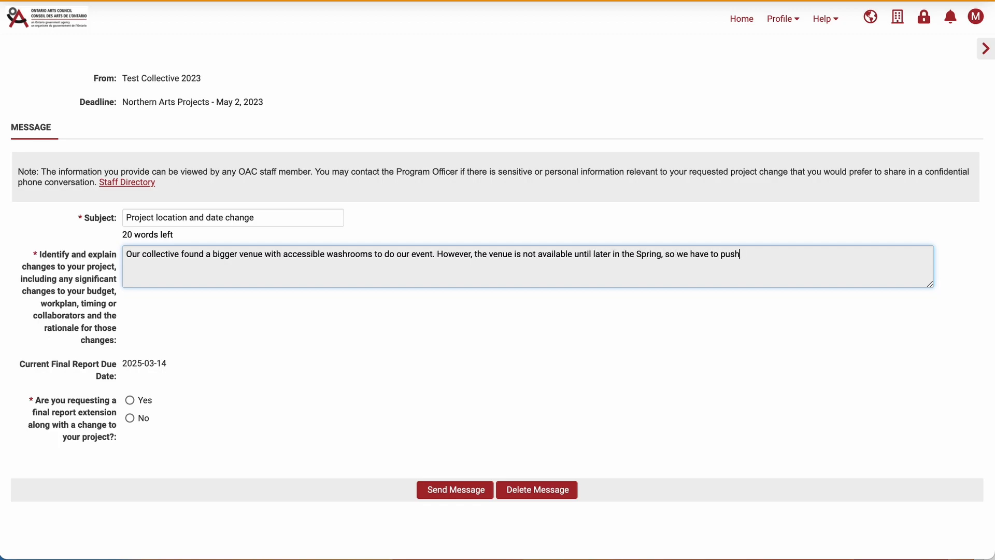
{"action": "type", "text": "our event date."}
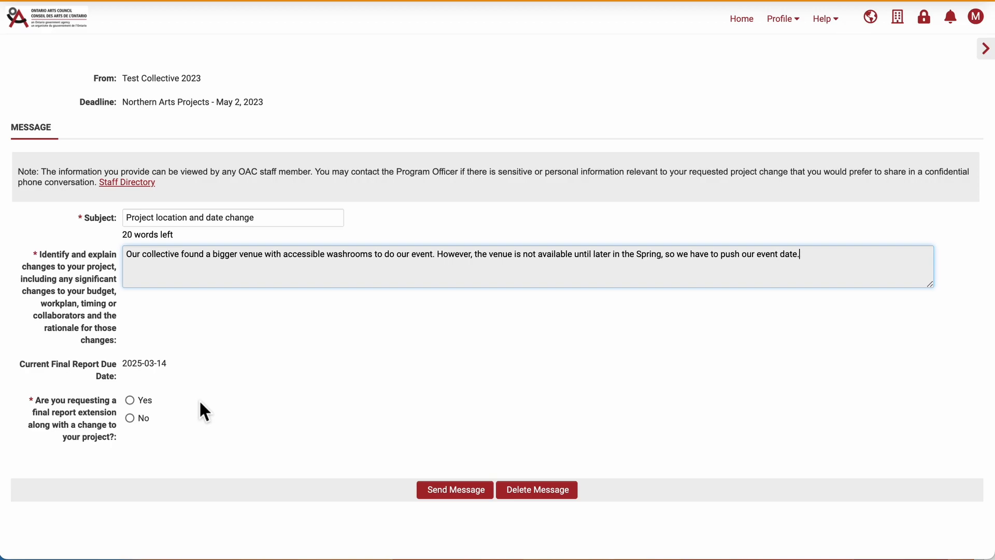
{"action": "left_click", "coordinate": [129, 400]}
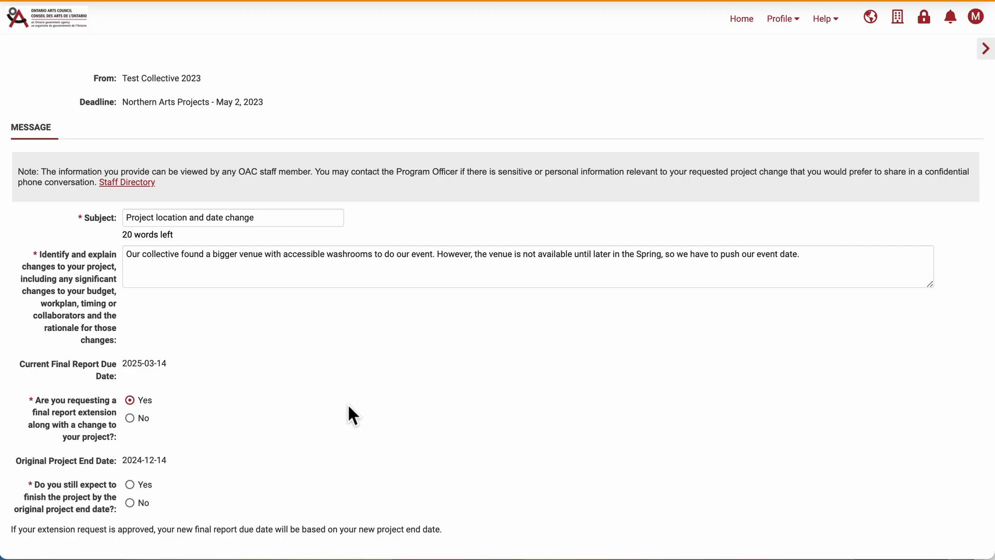
Mark the project as not finishing by its original end date, with new end date 2025-05-30
{"action": "scroll", "scroll_direction": "down", "scroll_amount": 3}
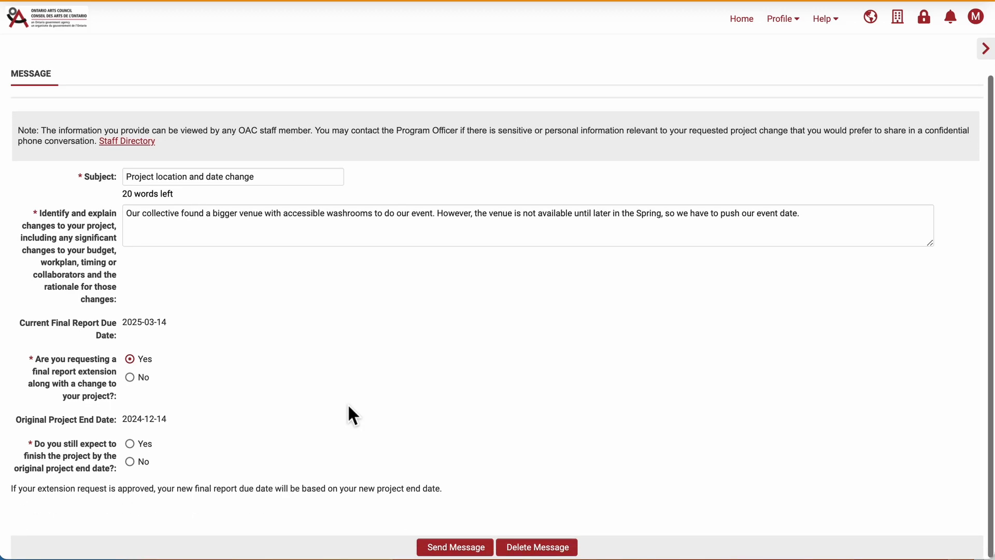
{"action": "left_click", "coordinate": [130, 461]}
{"action": "type", "text": "2025-05-30"}
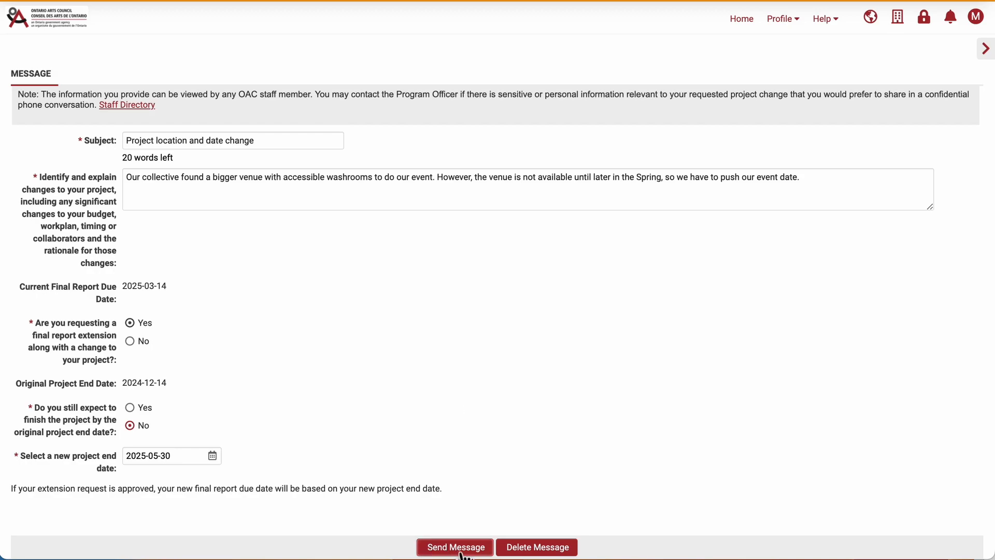
Send the change and extension message, then go back to the homepage
{"action": "left_click", "coordinate": [455, 546]}
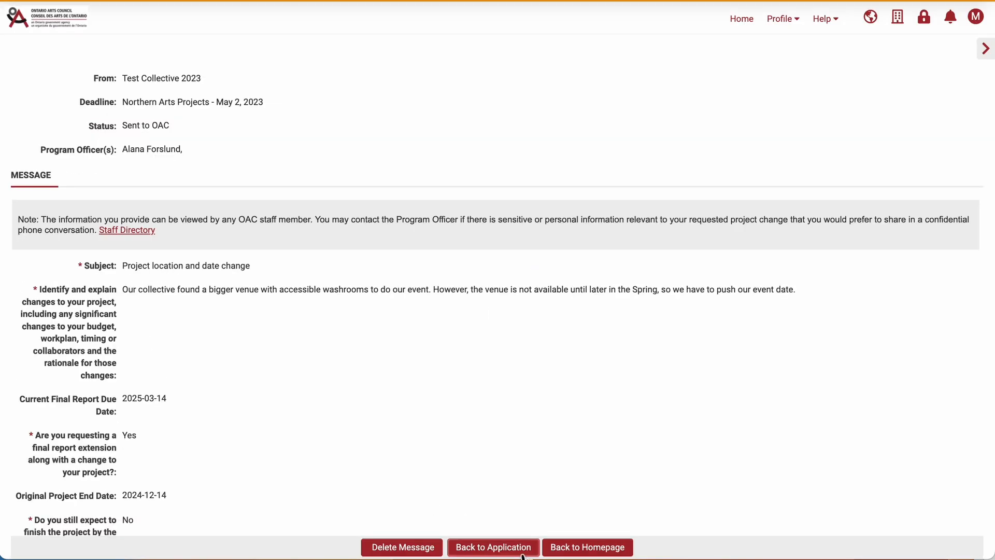
{"action": "mouse_move", "coordinate": [587, 548]}
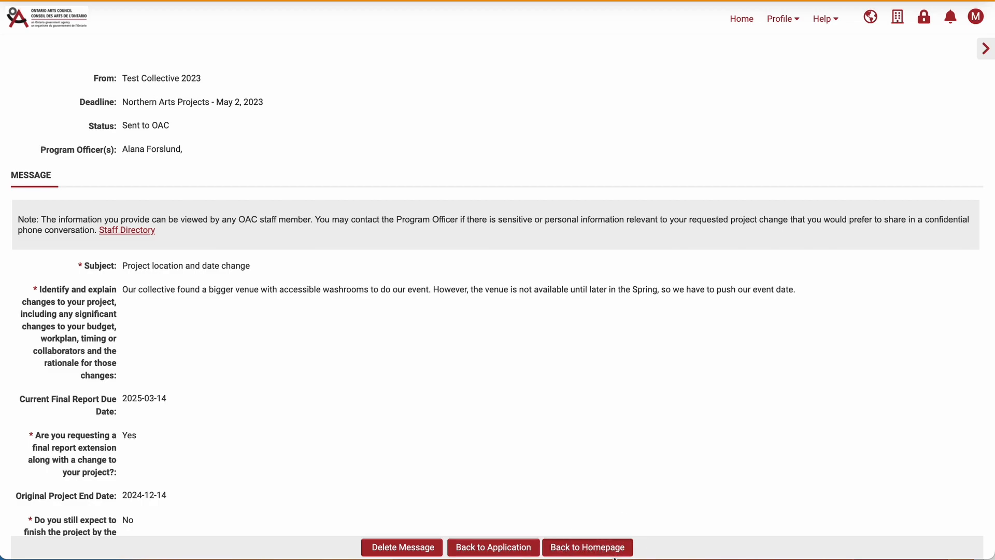
{"action": "left_click", "coordinate": [587, 547]}
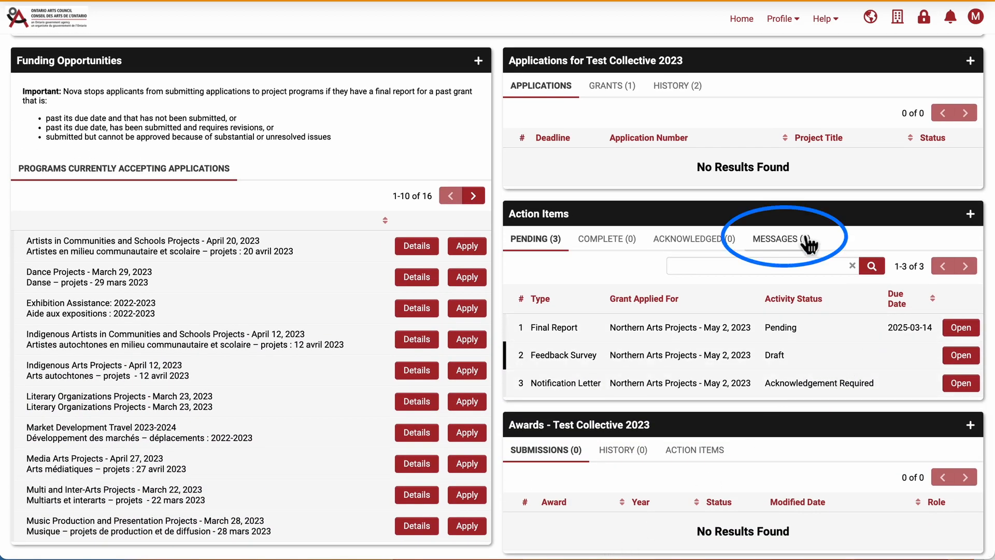
{"action": "left_click", "coordinate": [775, 238]}
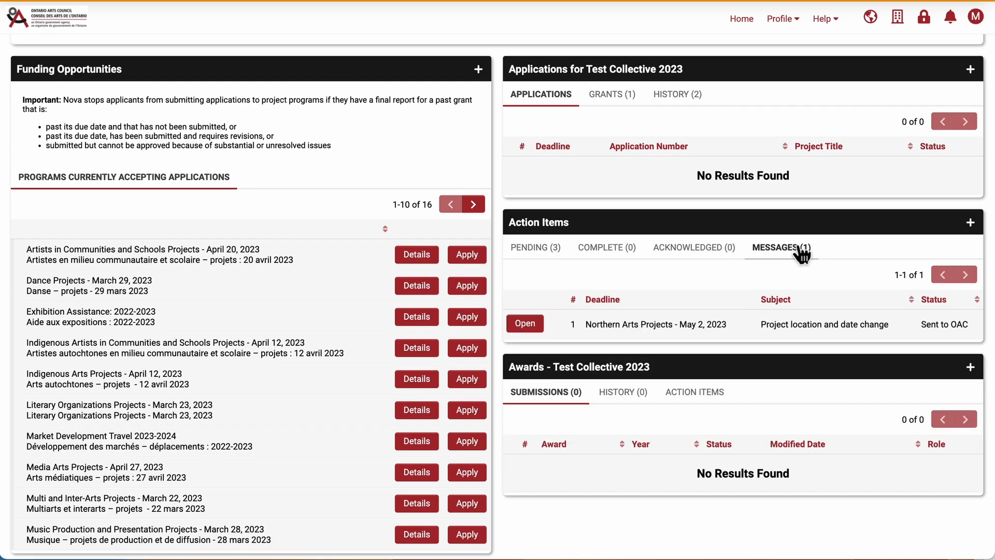
{"action": "left_click", "coordinate": [780, 248]}
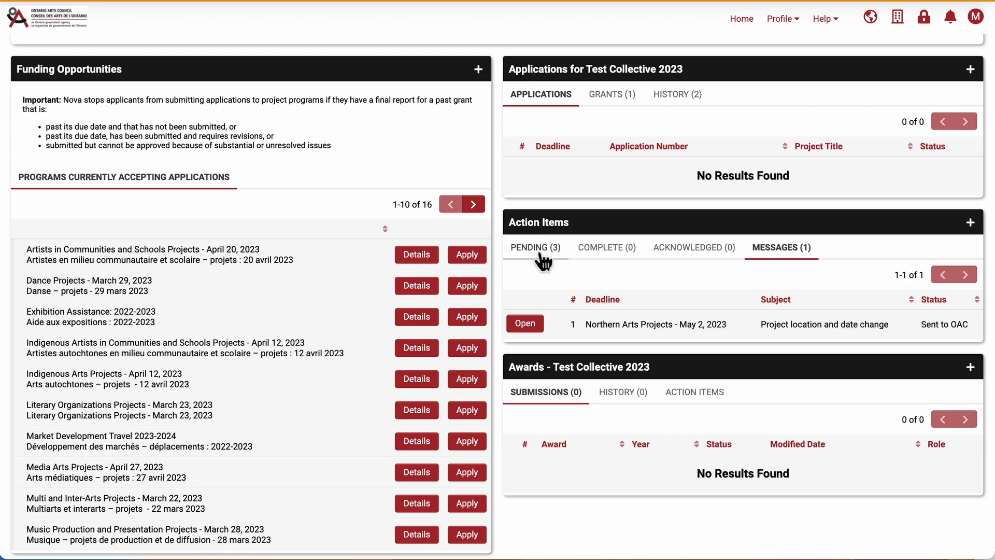
{"action": "left_click", "coordinate": [535, 247]}
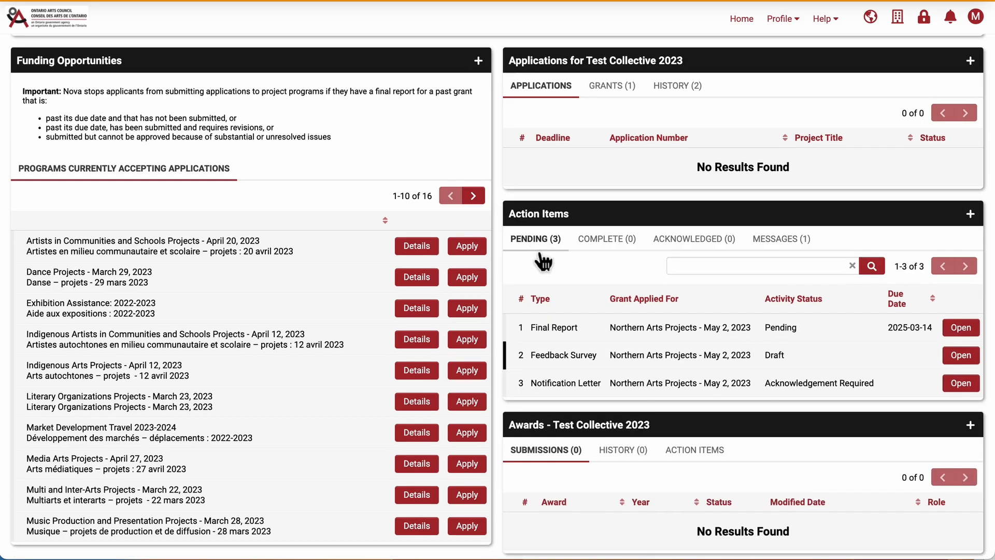
{"action": "mouse_move", "coordinate": [505, 190]}
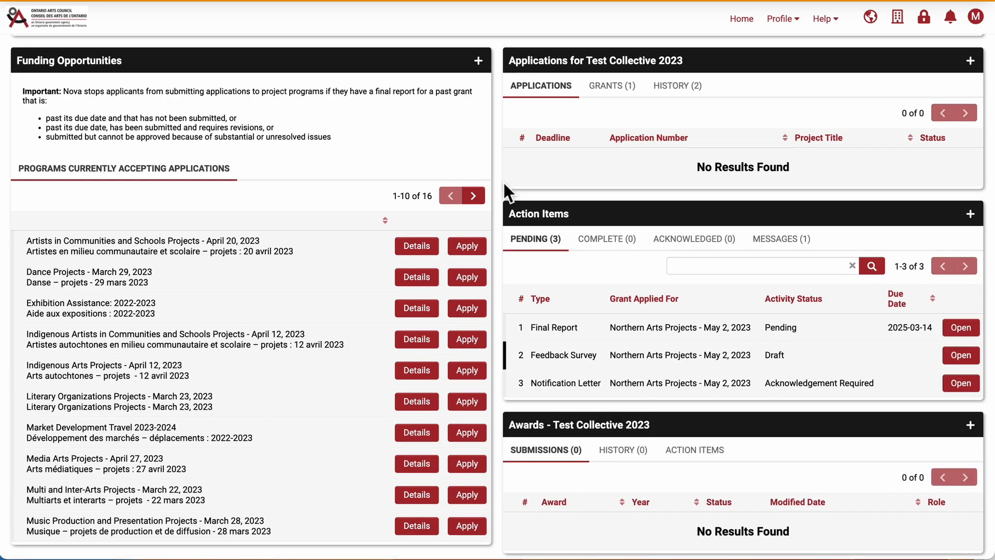